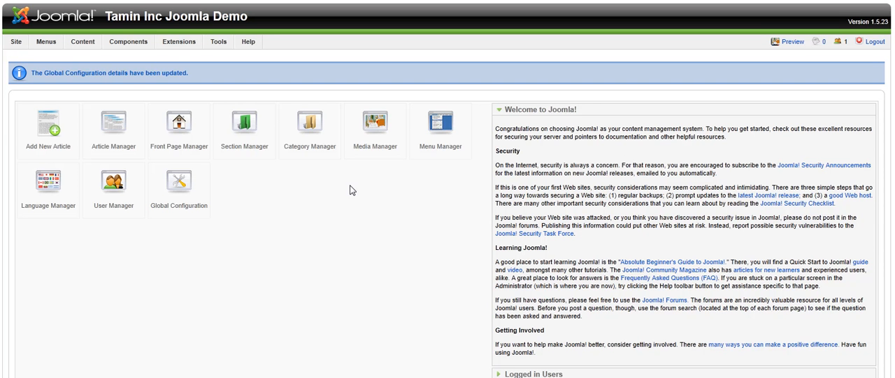
mouse_move(344, 168)
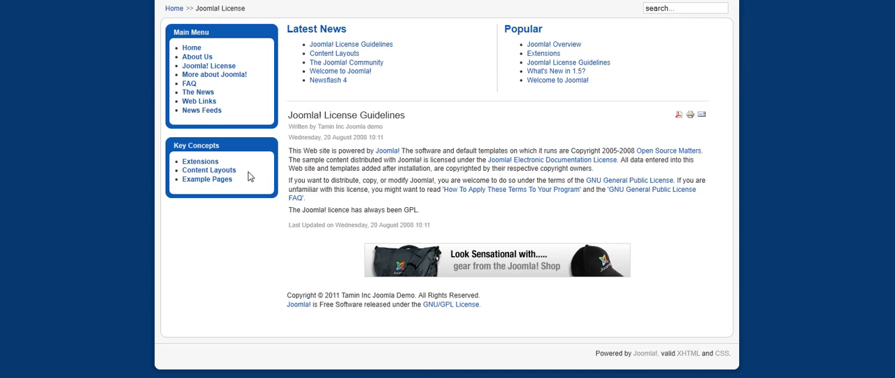
mouse_move(298, 227)
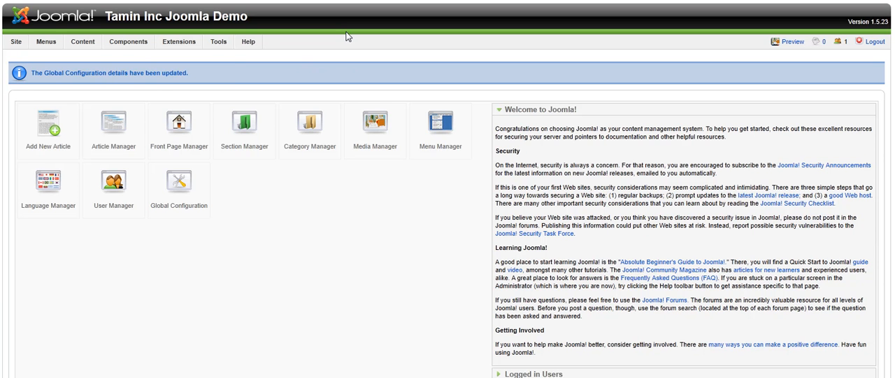
- Reach the Extension Manager install page via Extensions > Install/Uninstall
click(179, 42)
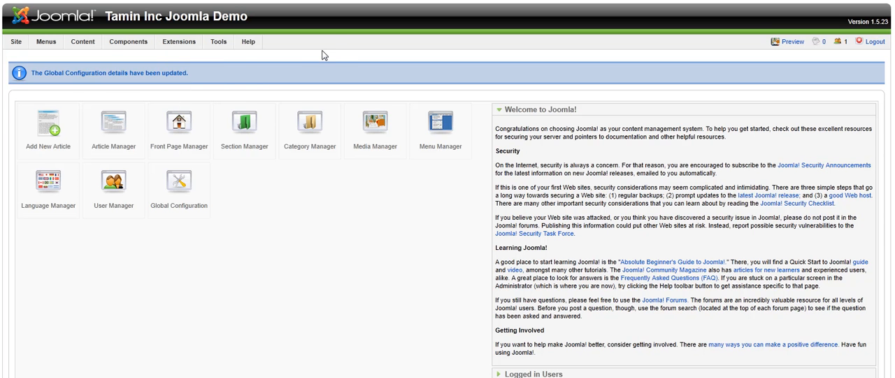
click(179, 42)
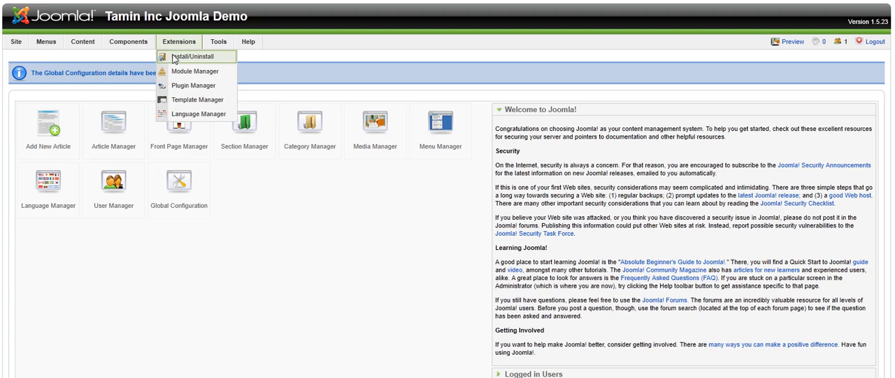
click(193, 56)
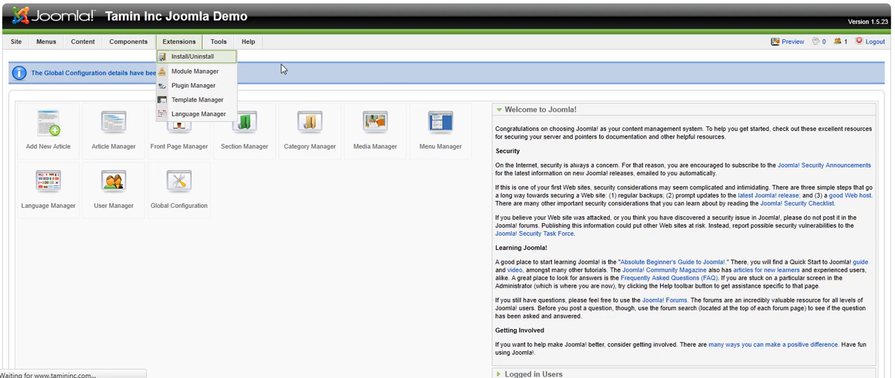
click(193, 56)
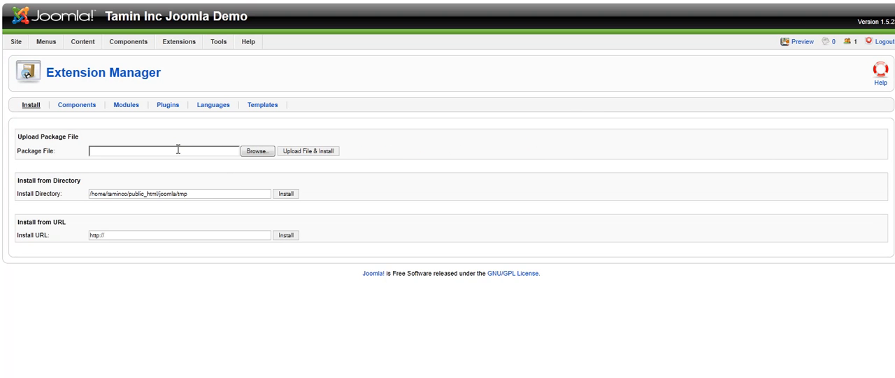
- Choose com_xmap-1.2.zip from Downloads as the package file to upload
click(256, 151)
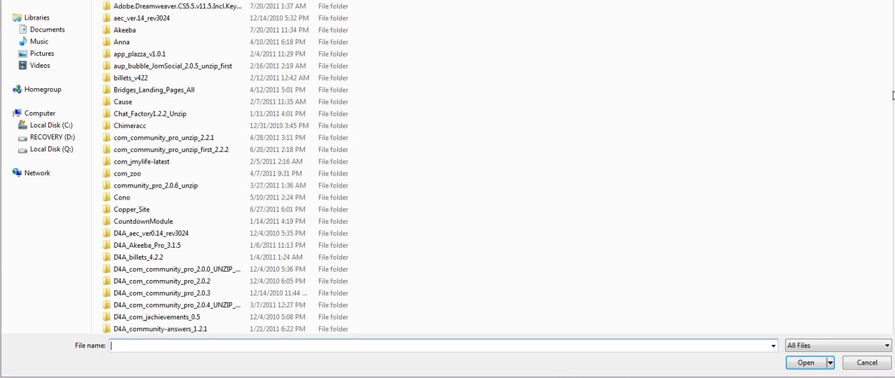
scroll(down, 3)
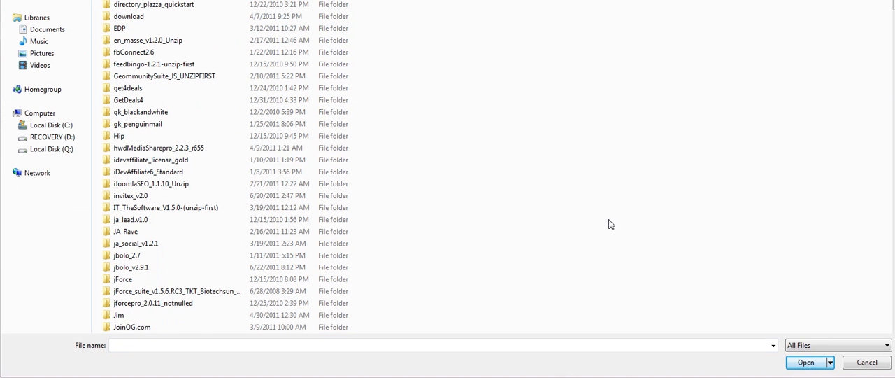
scroll(down, 3)
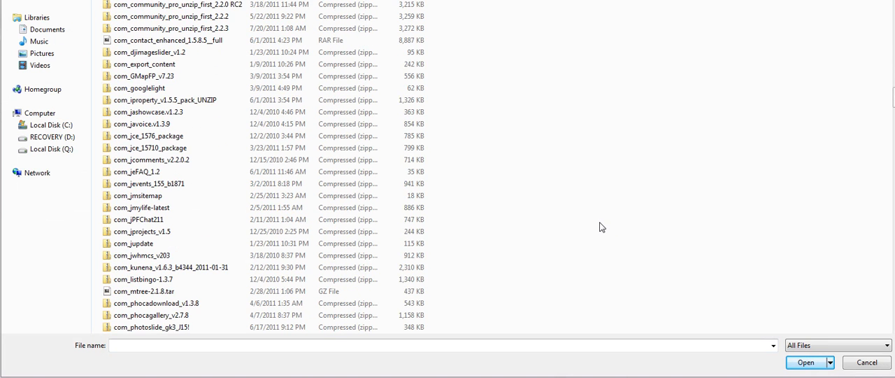
scroll(down, 3)
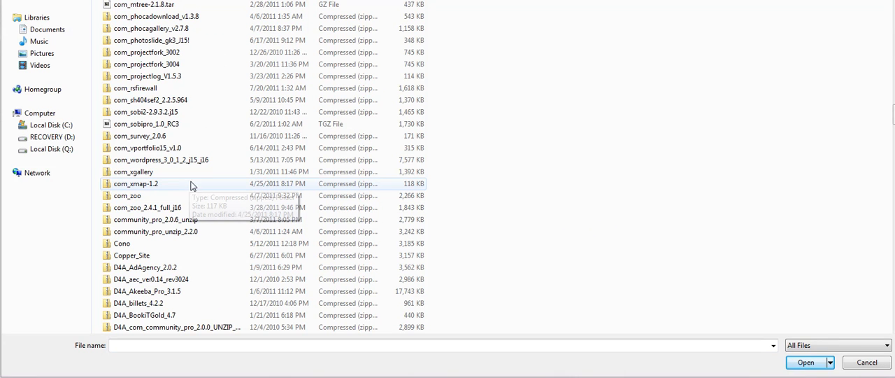
click(136, 183)
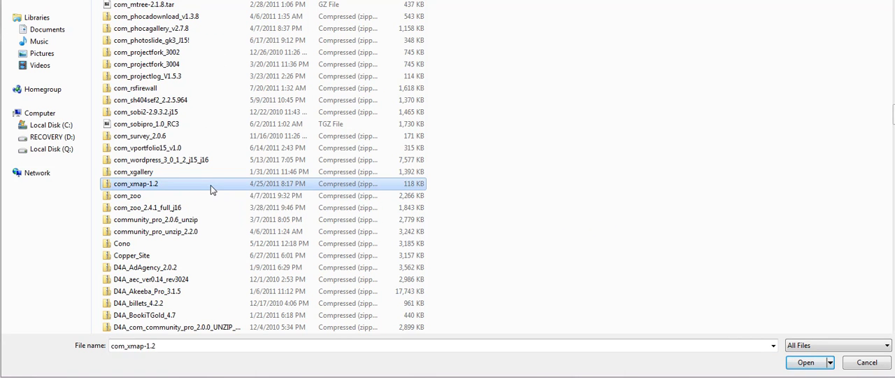
click(806, 362)
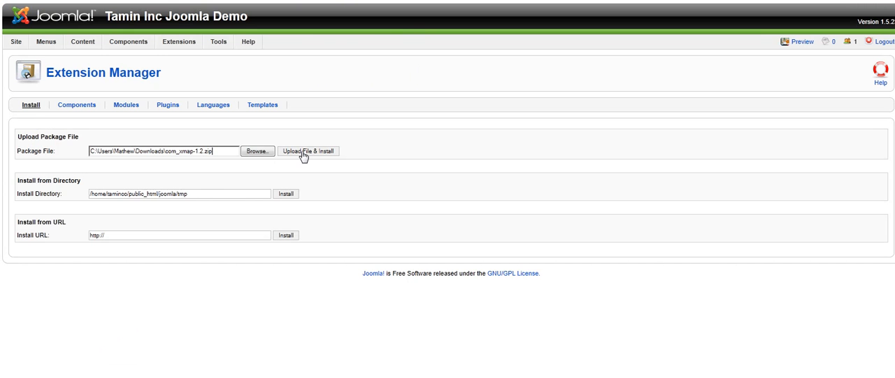
- Upload and install the Xmap package, then preview the public front-end site
click(308, 151)
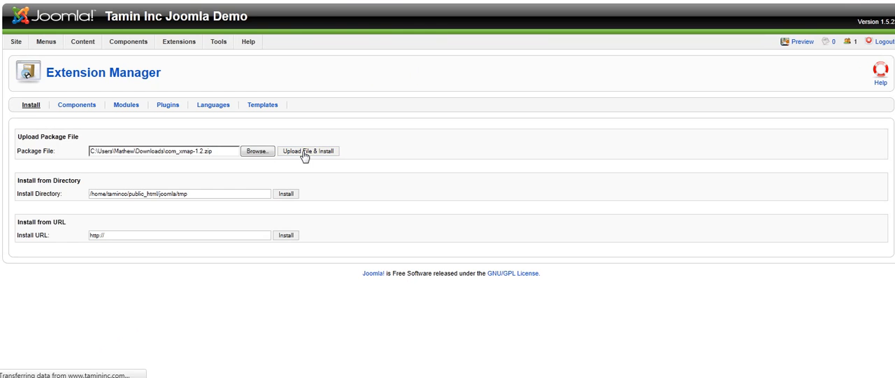
click(307, 151)
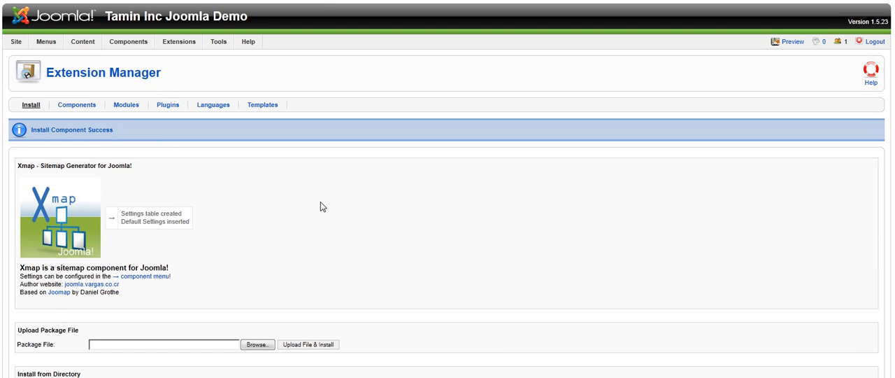
click(128, 42)
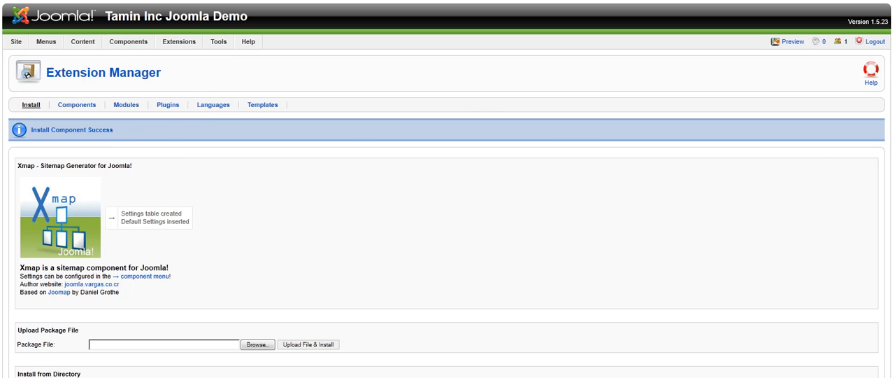
click(792, 42)
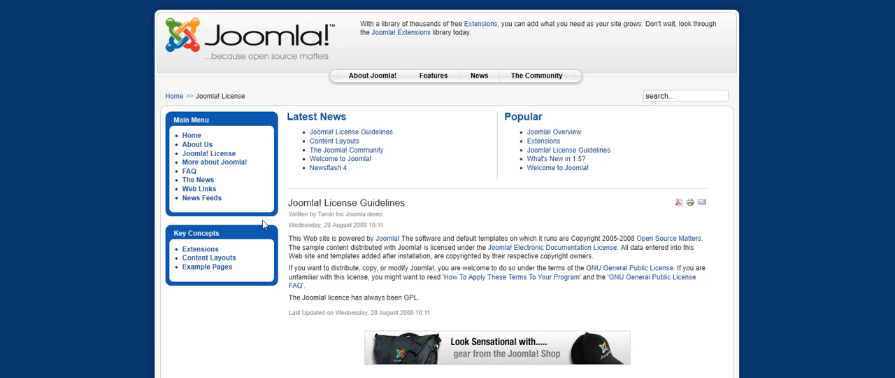
mouse_move(226, 202)
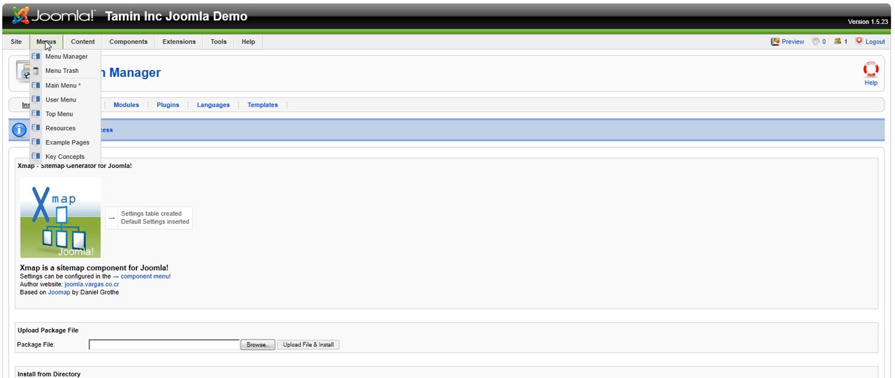
mouse_move(62, 84)
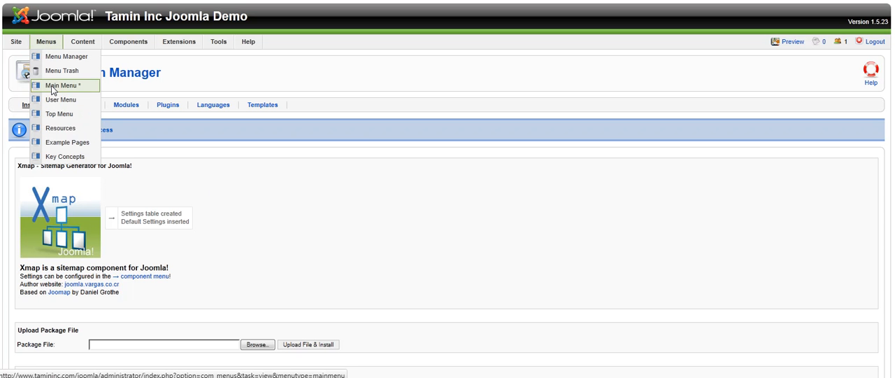
- Open the News Feeds item of the Main Menu in the menu item editor
click(60, 84)
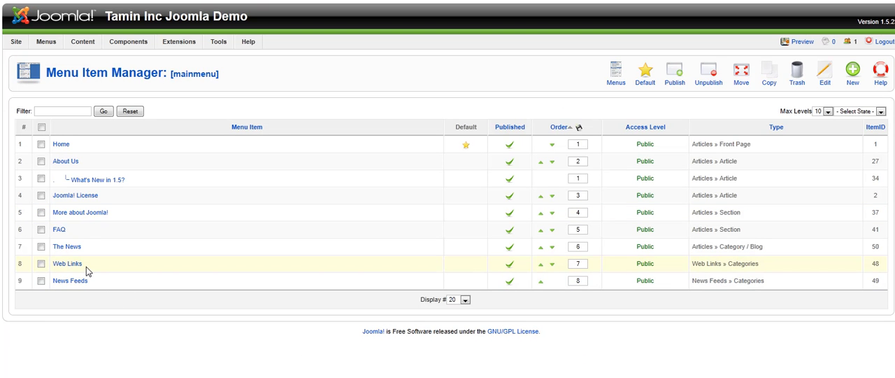
double_click(67, 263)
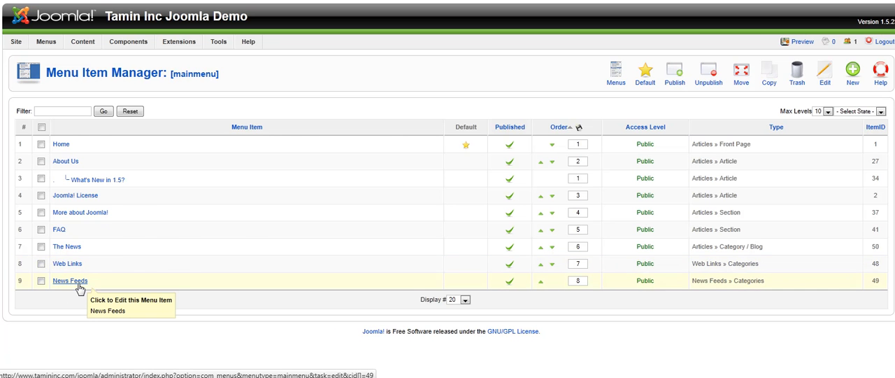
click(70, 280)
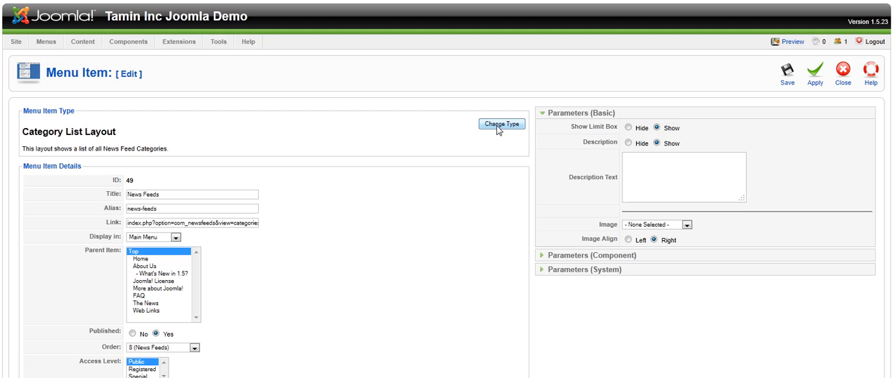
- Change the News Feeds menu item's type to Xmap under Internal Link
click(501, 123)
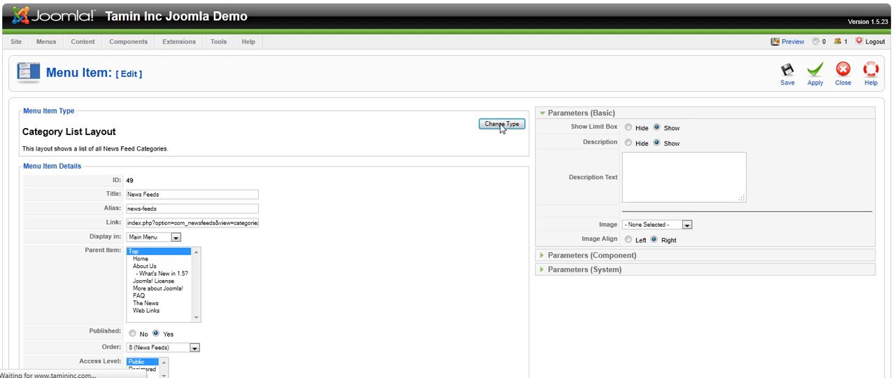
click(501, 124)
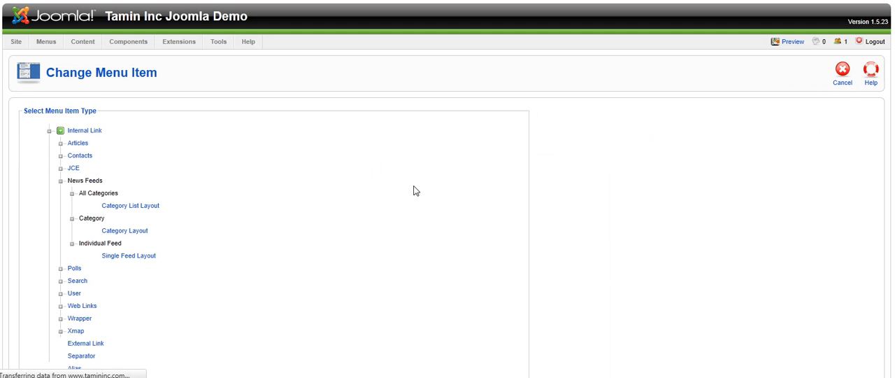
scroll(down, 3)
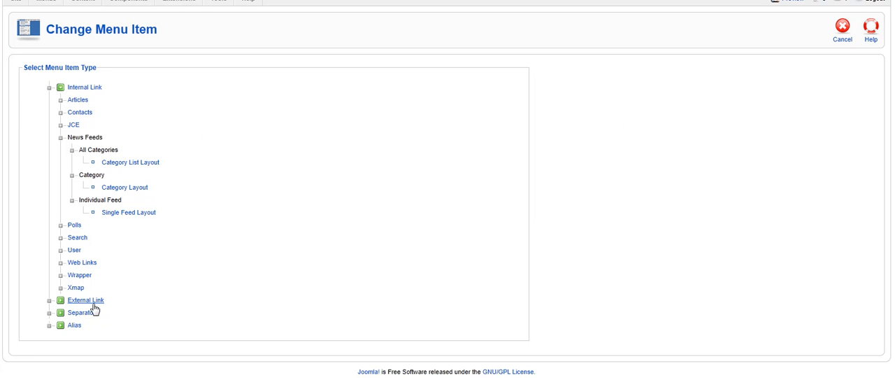
mouse_move(73, 288)
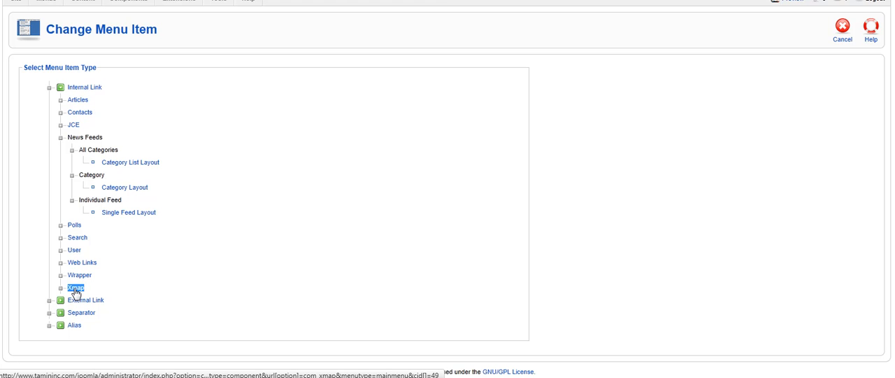
click(73, 288)
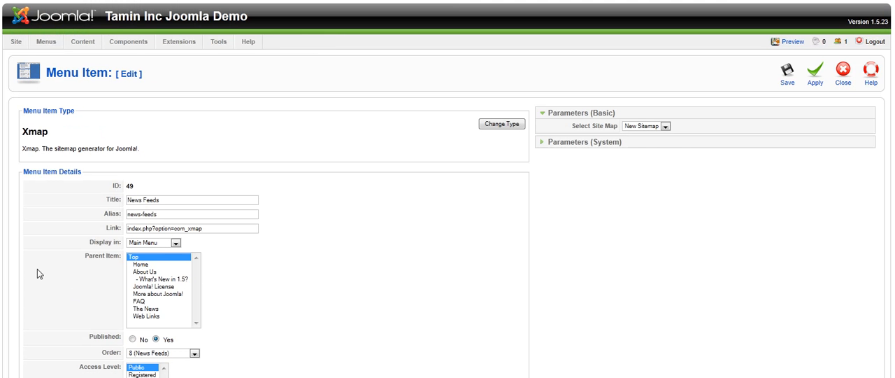
- Retitle the menu item 'Sitemap' with a cleared alias and save it
click(660, 126)
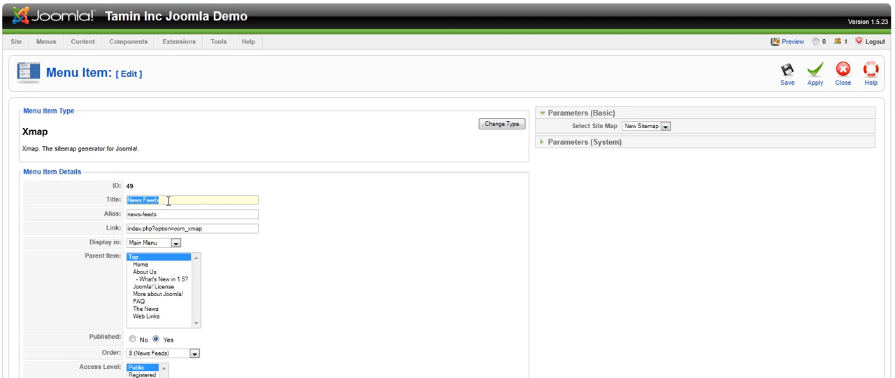
text(Sitemap)
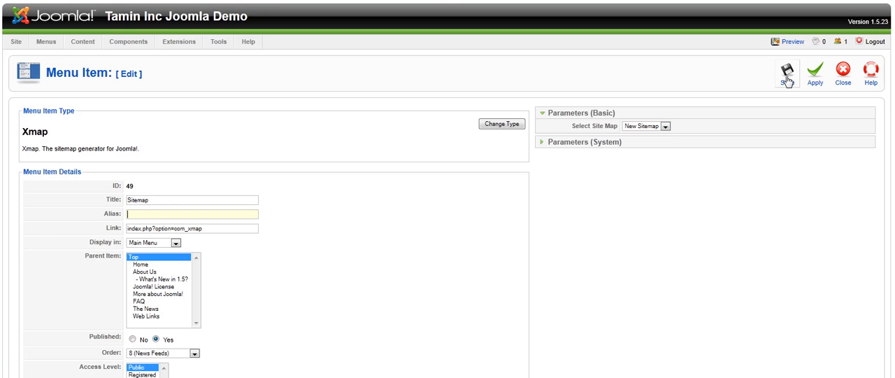
click(786, 73)
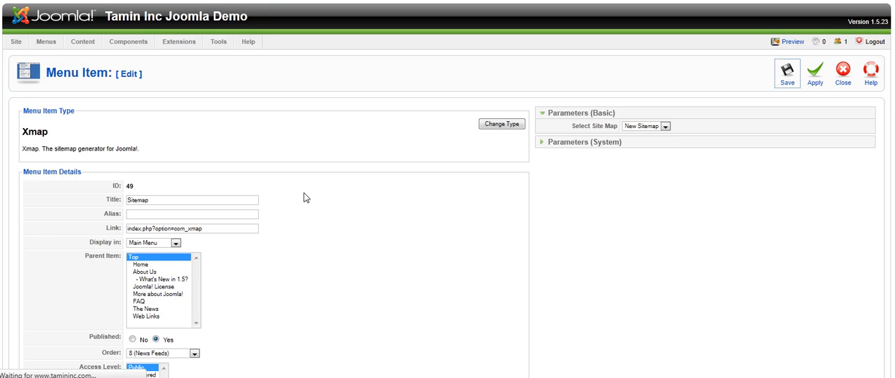
click(786, 72)
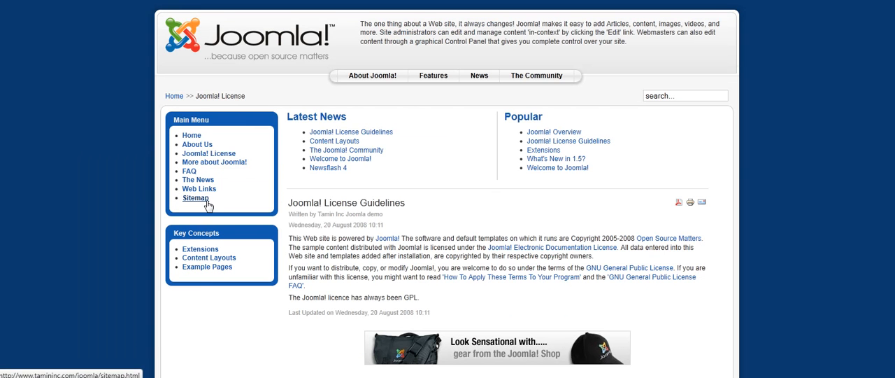
- View the generated Sitemap page from the public site's Main Menu link
click(196, 199)
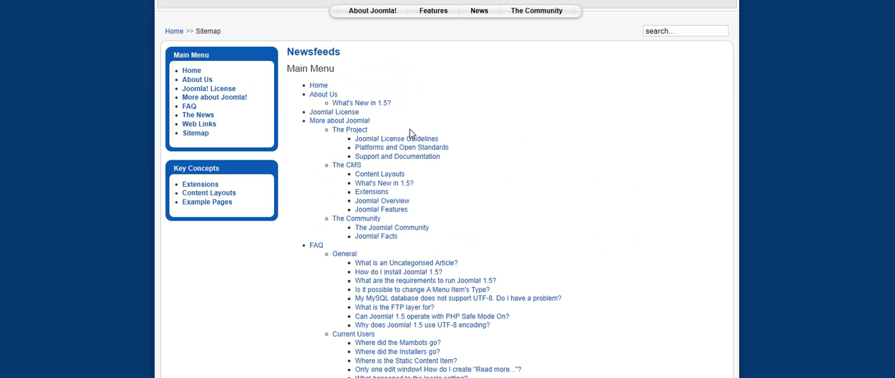
mouse_move(470, 181)
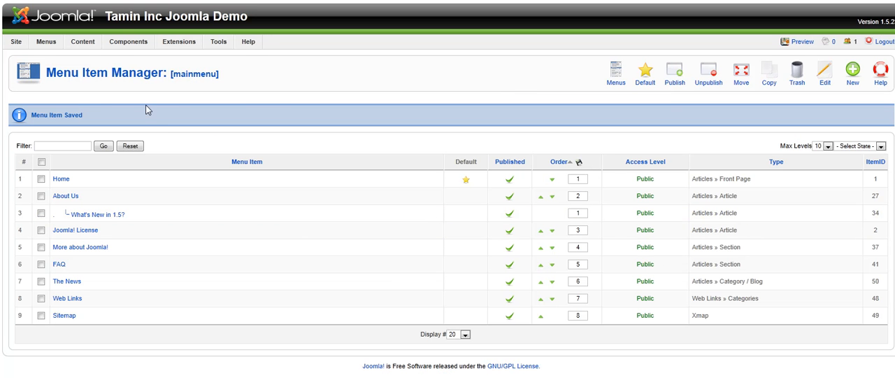
- Open Components > Xmap and make the 'New Sitemap' entry editable
click(128, 42)
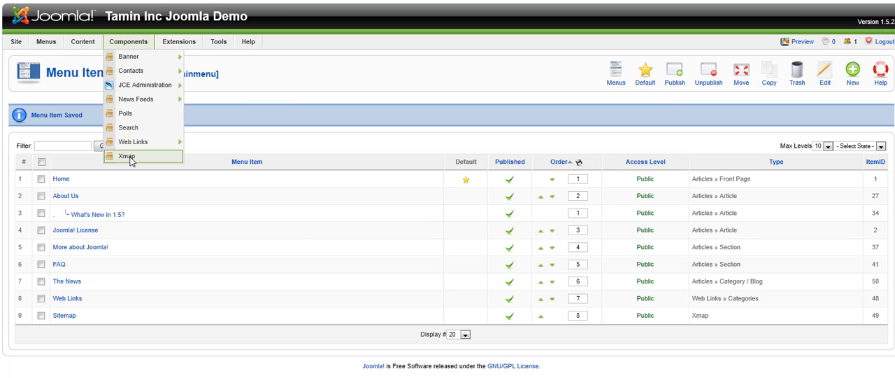
click(76, 230)
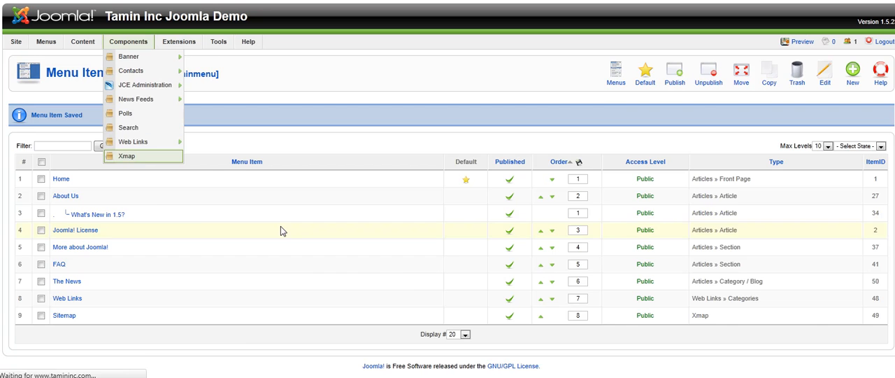
click(126, 157)
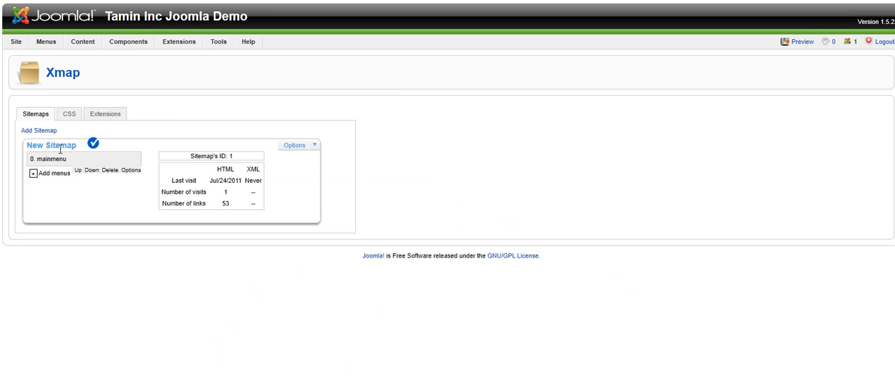
double_click(50, 145)
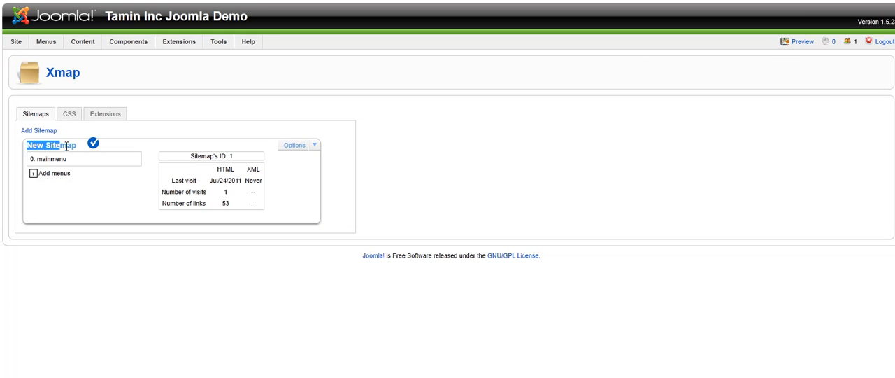
click(67, 146)
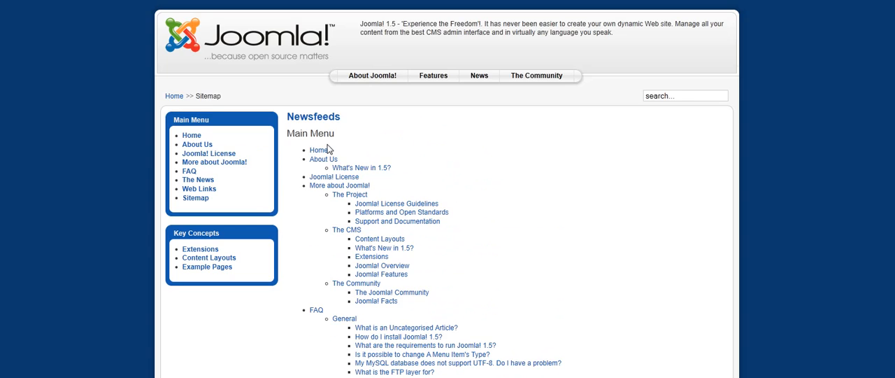
scroll(down, 3)
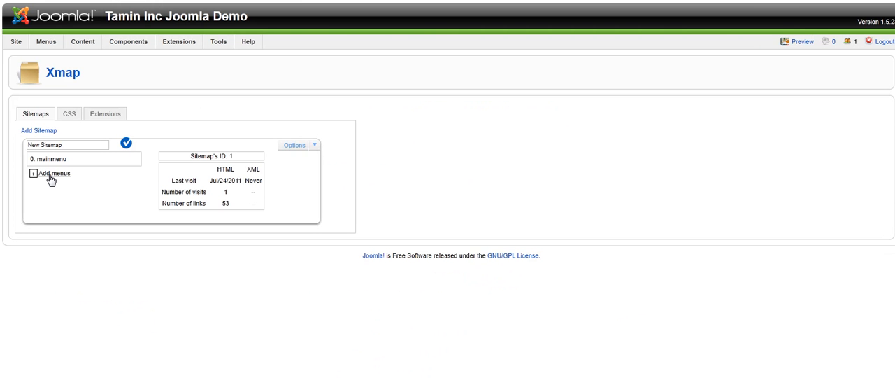
- Add the ExamplePages, keyconcepts and topmenu menus to the sitemap
click(31, 174)
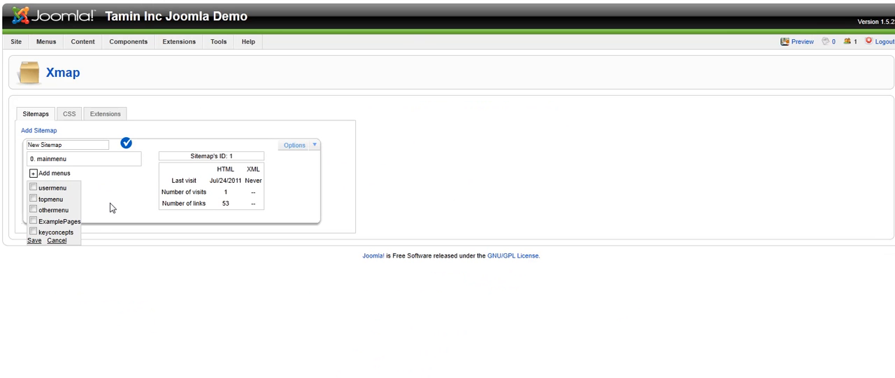
click(33, 221)
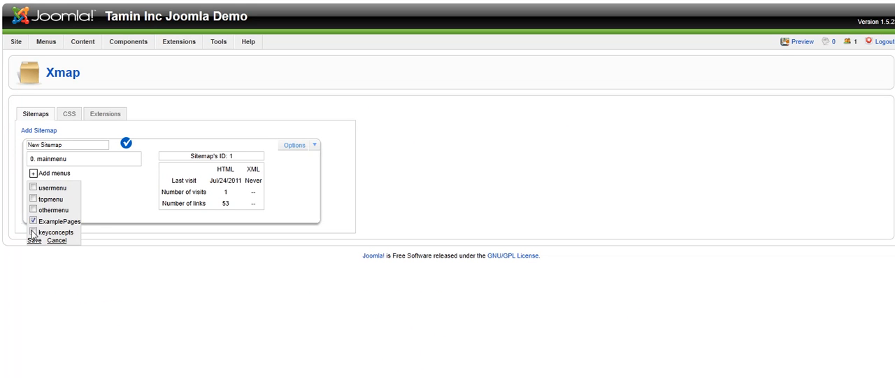
click(42, 233)
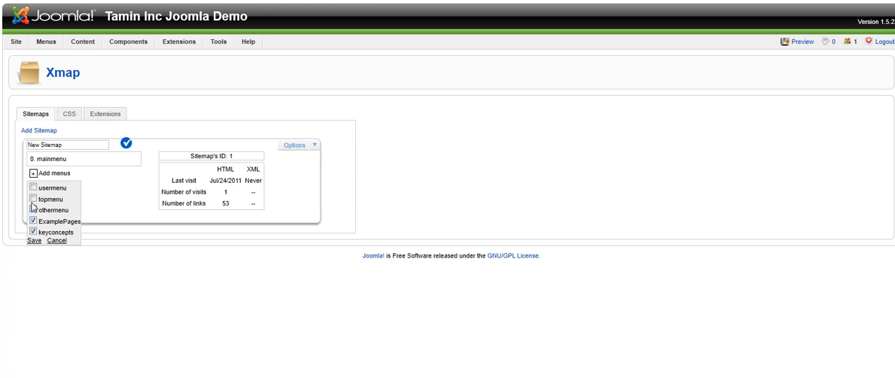
click(32, 199)
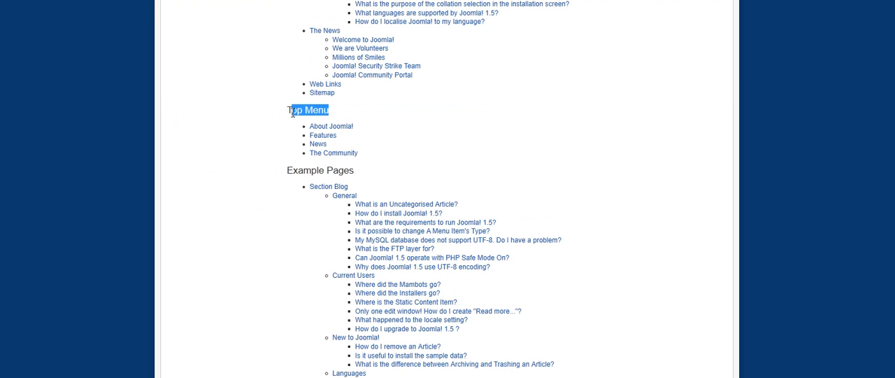
mouse_move(420, 153)
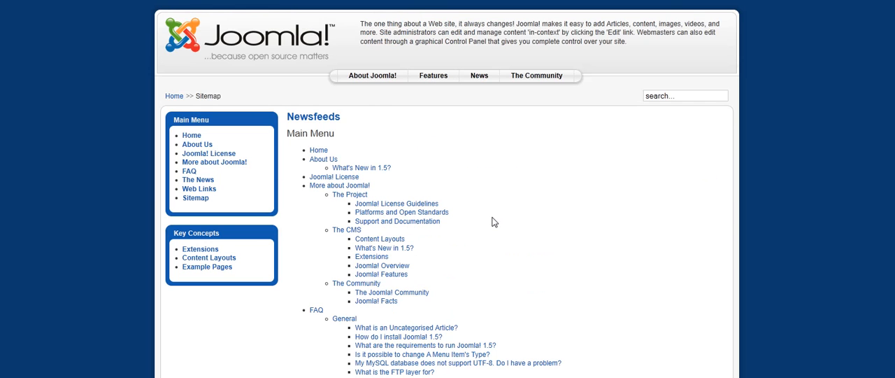
scroll(down, 3)
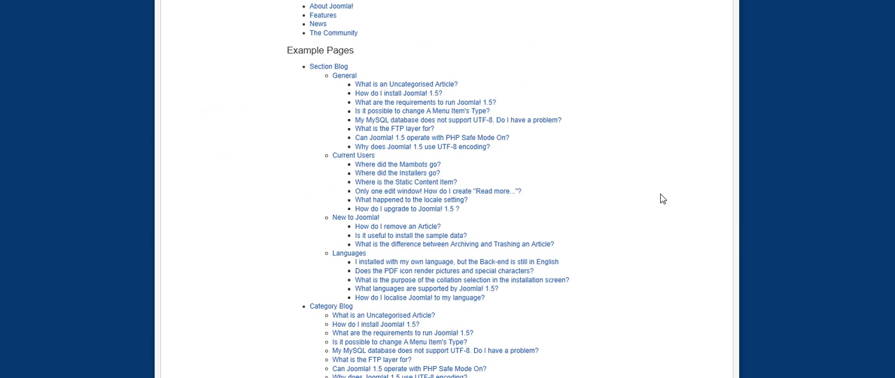
scroll(up, 3)
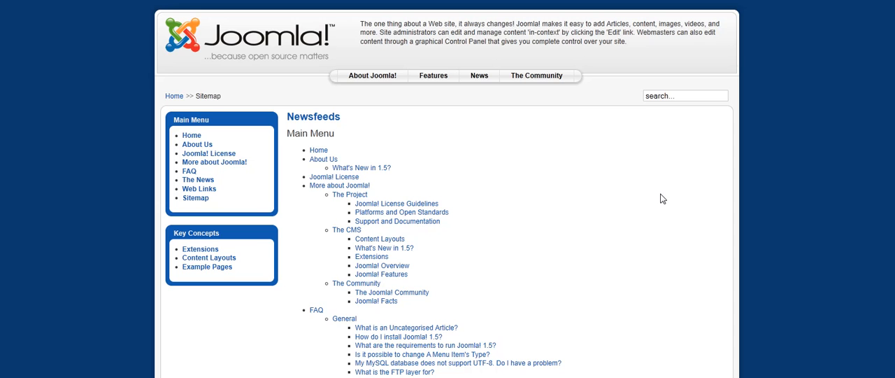
scroll(down, 3)
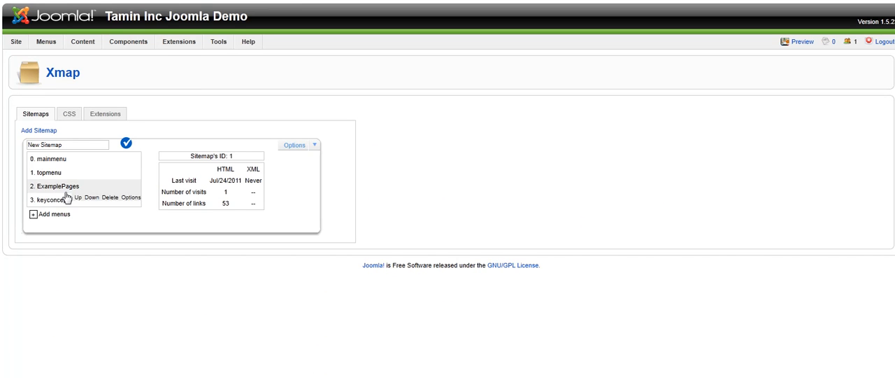
mouse_move(468, 173)
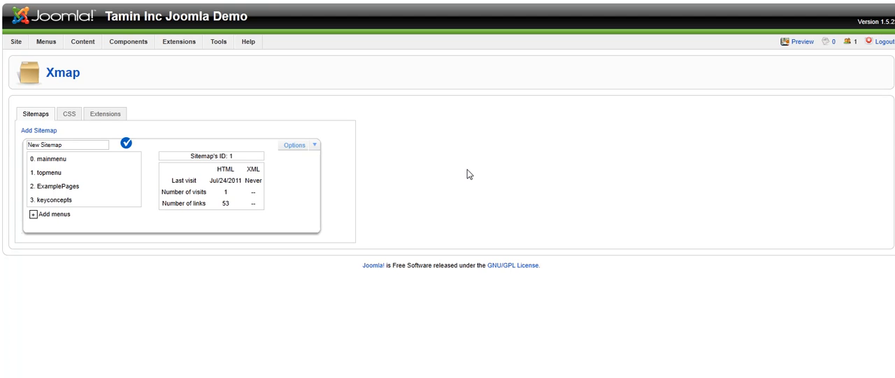
mouse_move(437, 179)
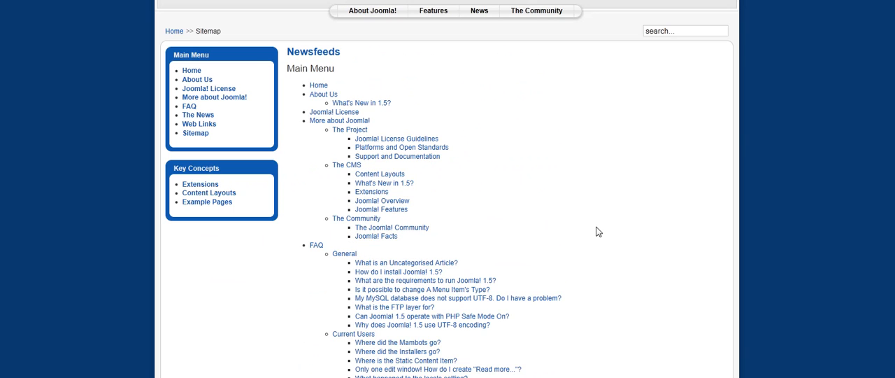
mouse_move(552, 223)
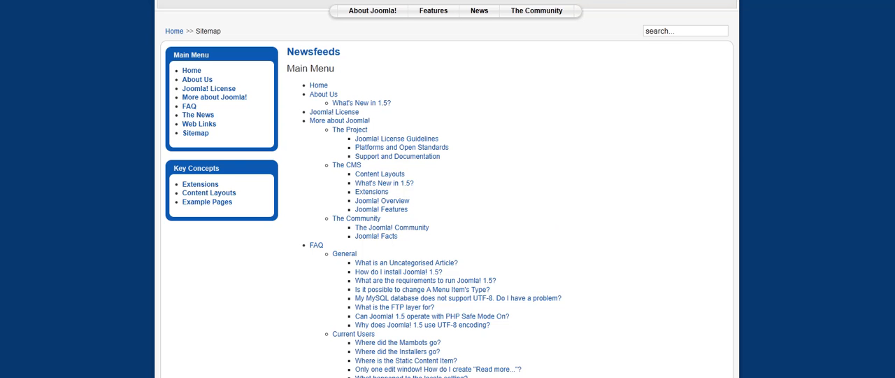
mouse_move(487, 126)
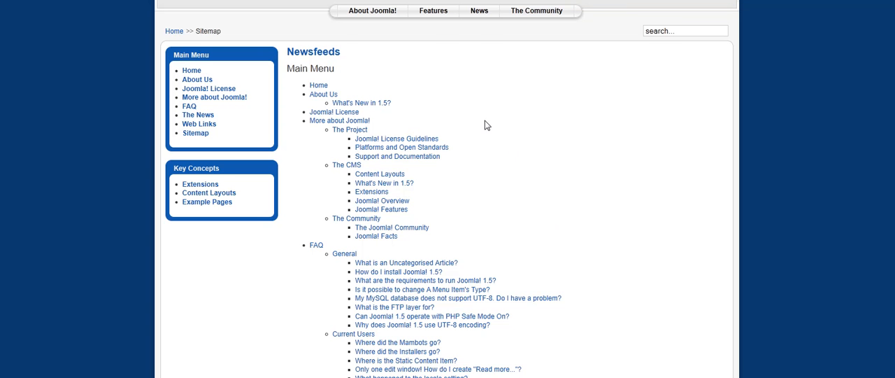
scroll(down, 3)
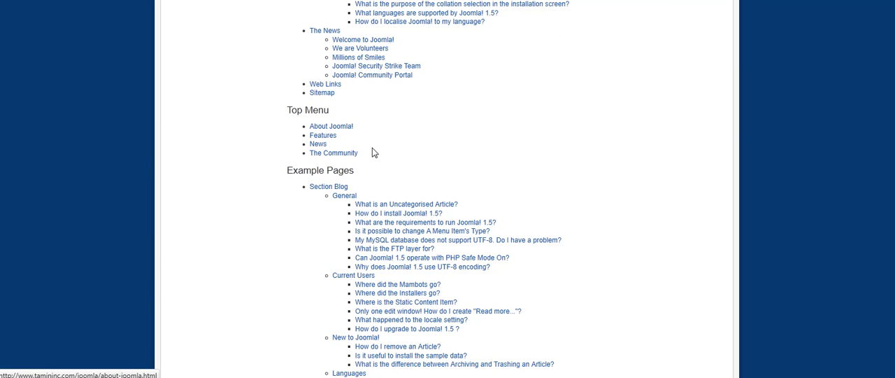
mouse_move(389, 148)
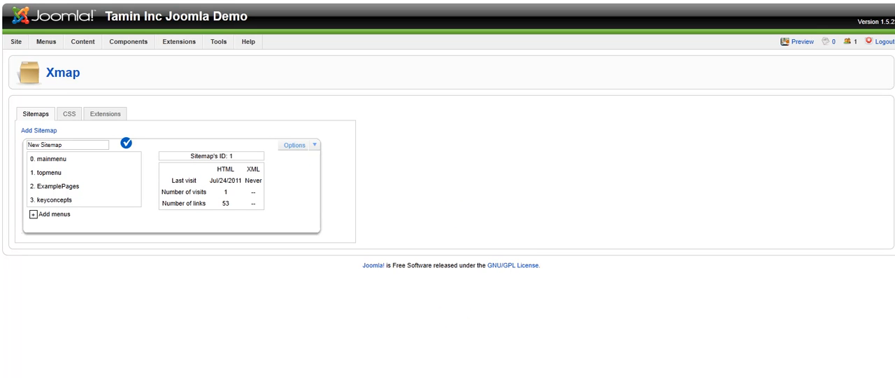
mouse_move(237, 107)
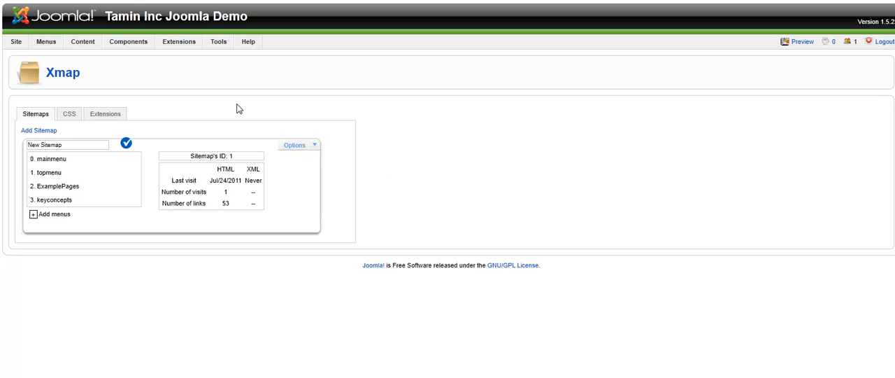